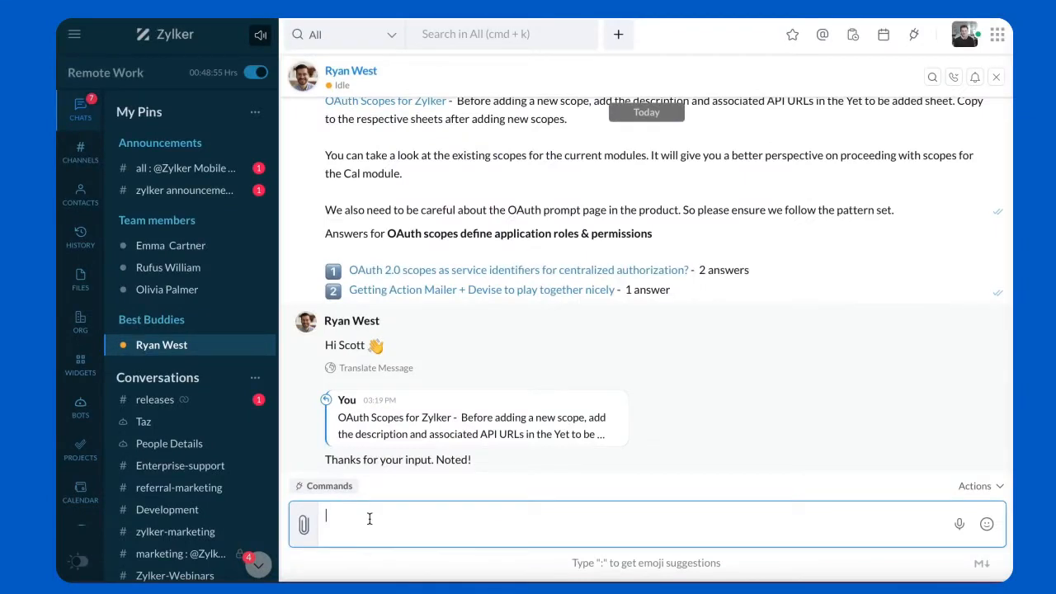
# Schedule the 'Hey Ryan... theme for the upcoming online campaign' message to send when Ryan is available.
pyautogui.write("Hey Ryan. We've to come up with a theme for the upcoming online campaign. Let's discuss the theme and creatives over a quick call. Let me know when you're available.")
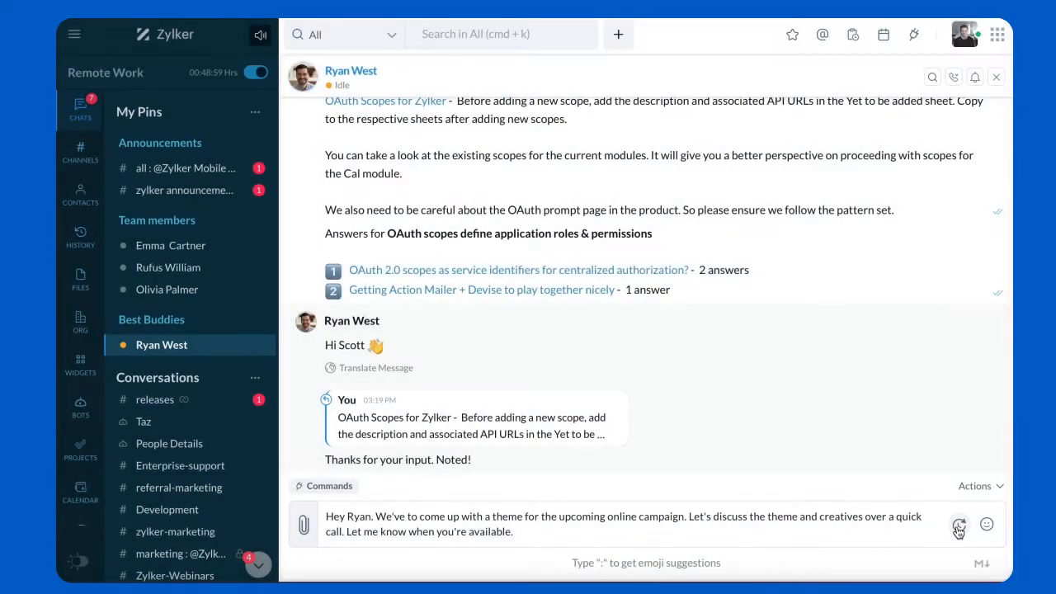
pyautogui.click(960, 525)
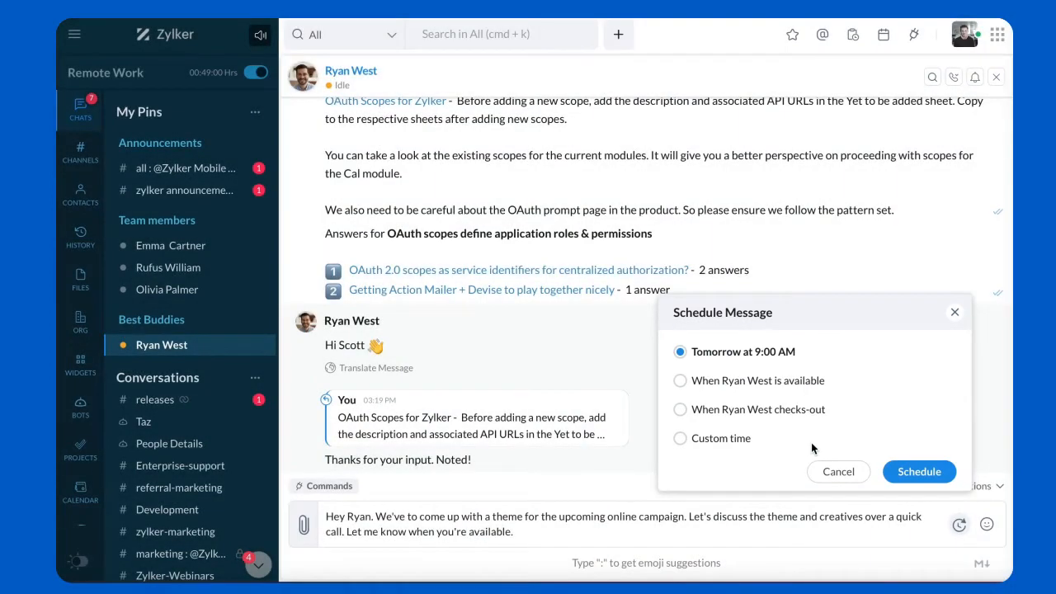
pyautogui.click(680, 379)
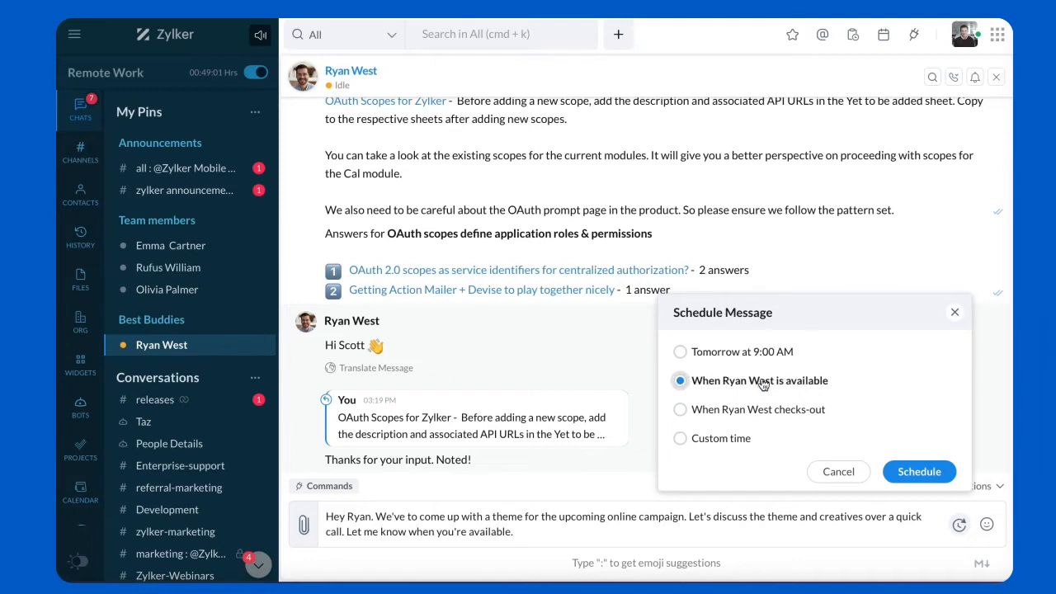
pyautogui.click(918, 472)
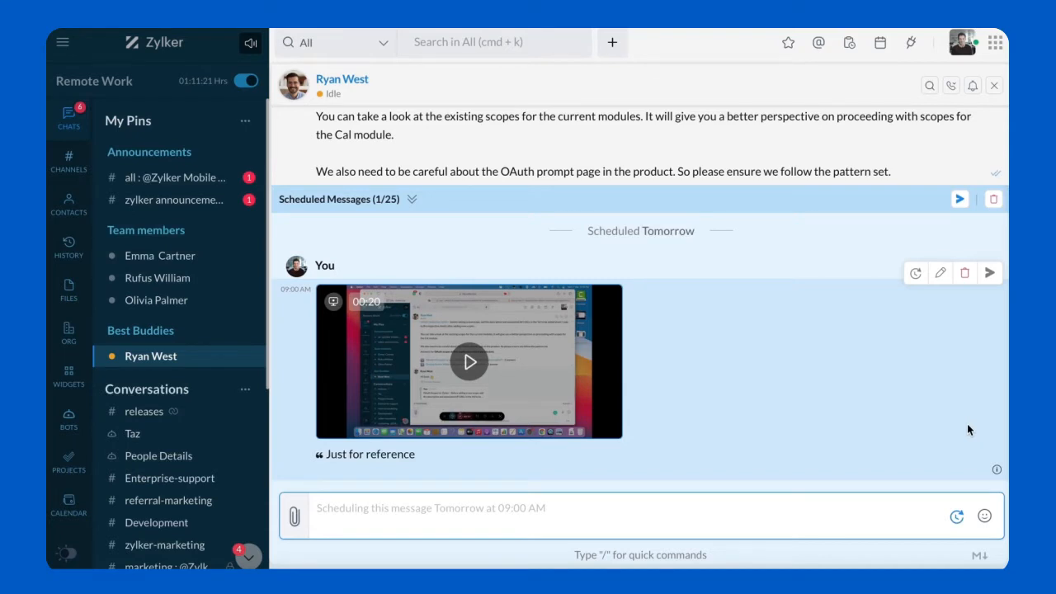
pyautogui.moveTo(941, 274)
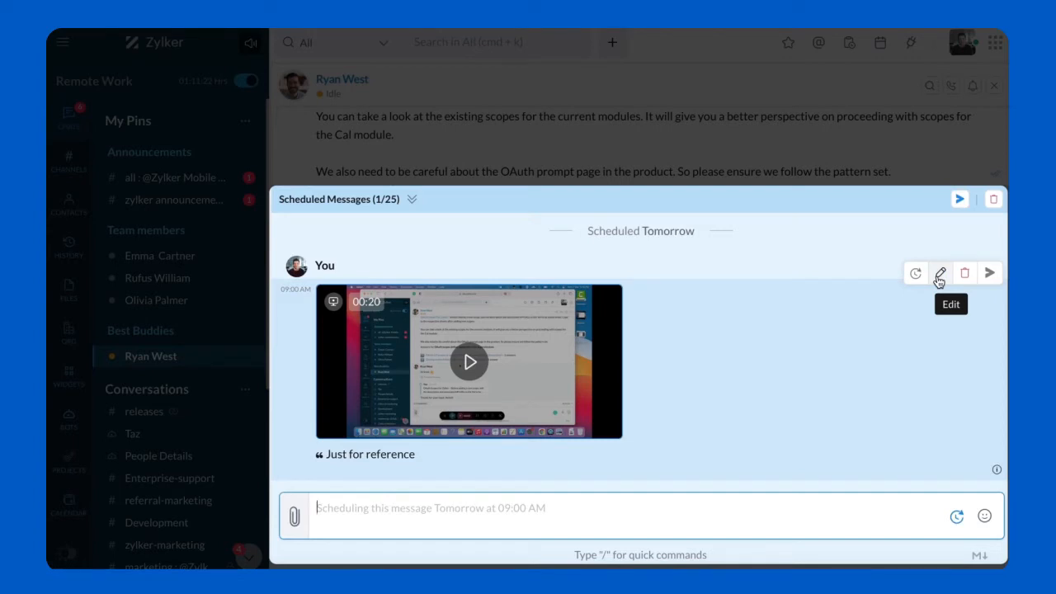
# Change the scheduled video's caption to 'Hi Ryan. Ping me for doubts, if any.'.
pyautogui.click(940, 274)
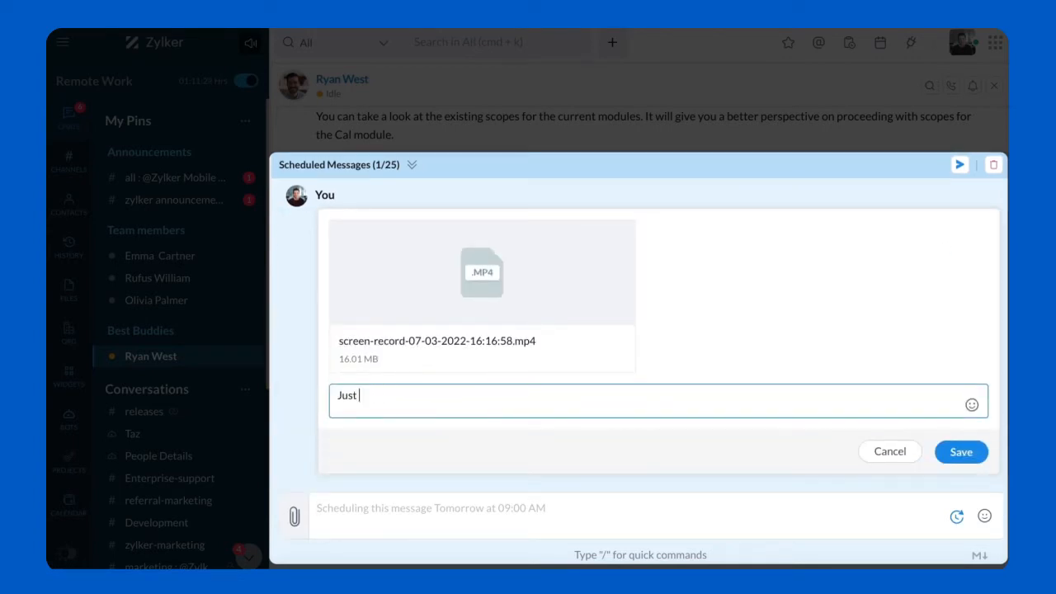
pyautogui.write('Hi Ryan. Ping me for doubts, if any.')
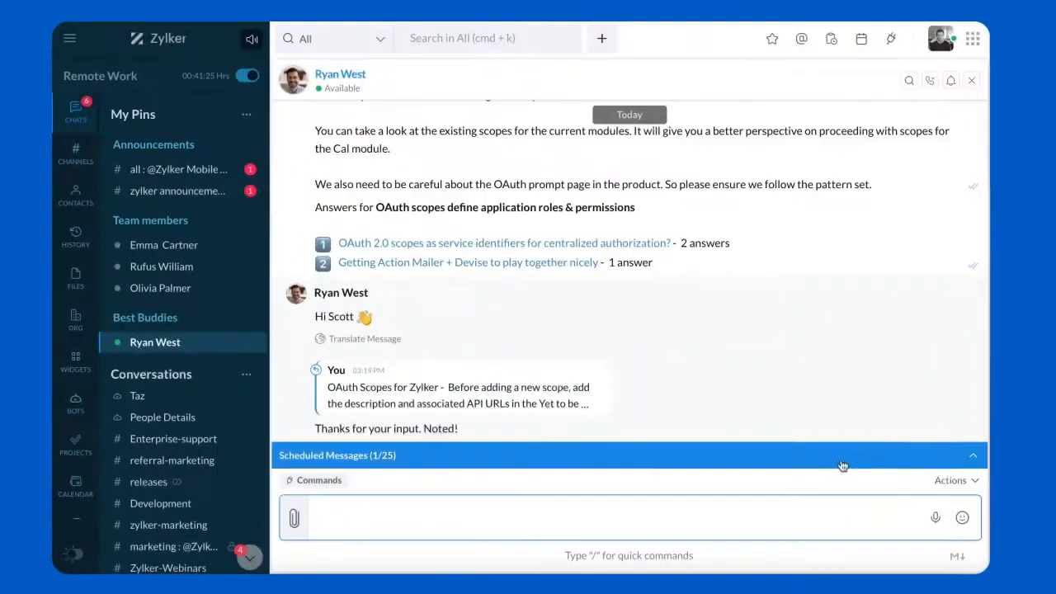
# Reschedule the campaign-theme message to a custom time of 9:00 AM on 8/3/2022.
pyautogui.click(972, 455)
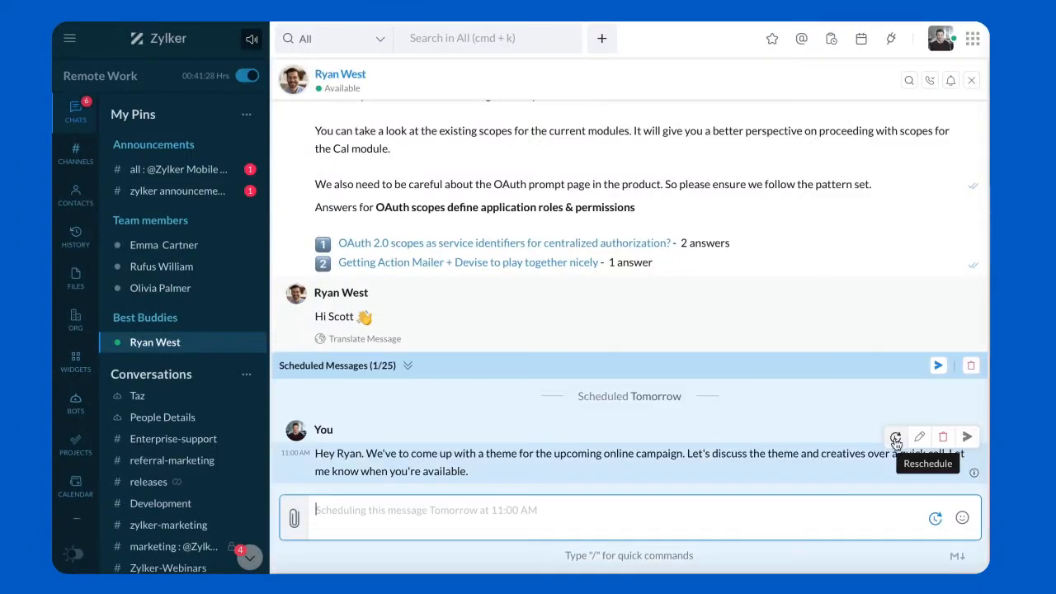
pyautogui.click(894, 436)
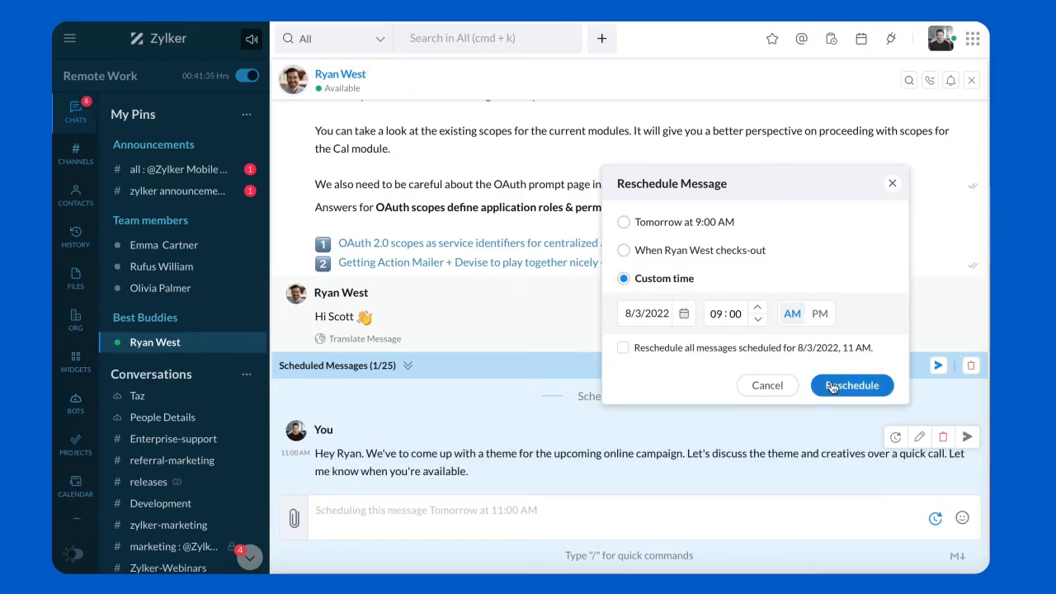
pyautogui.click(852, 386)
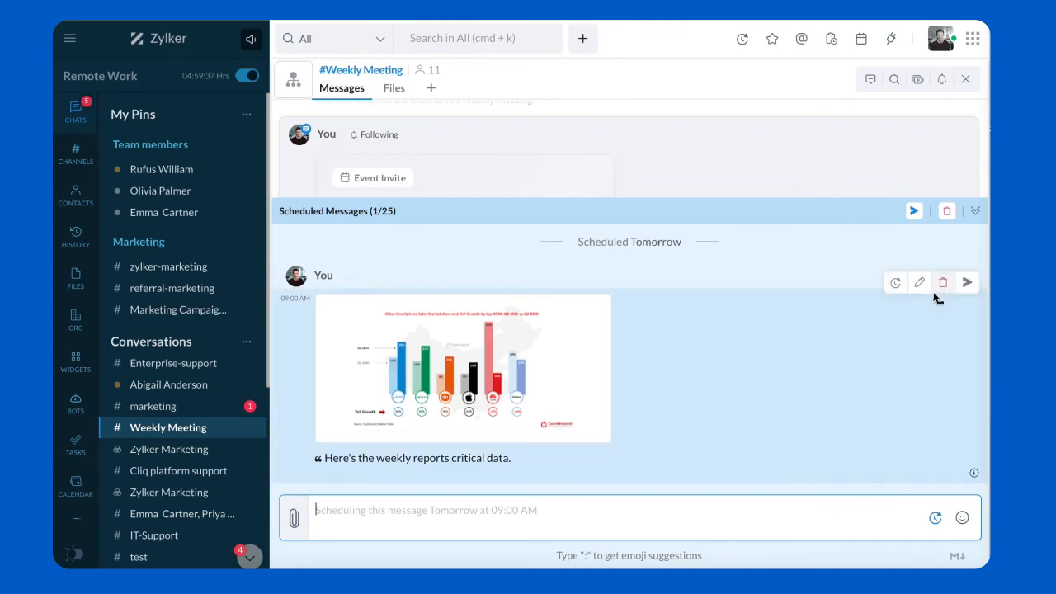
# Delete the scheduled chart message from the #Weekly Meeting channel.
pyautogui.click(944, 282)
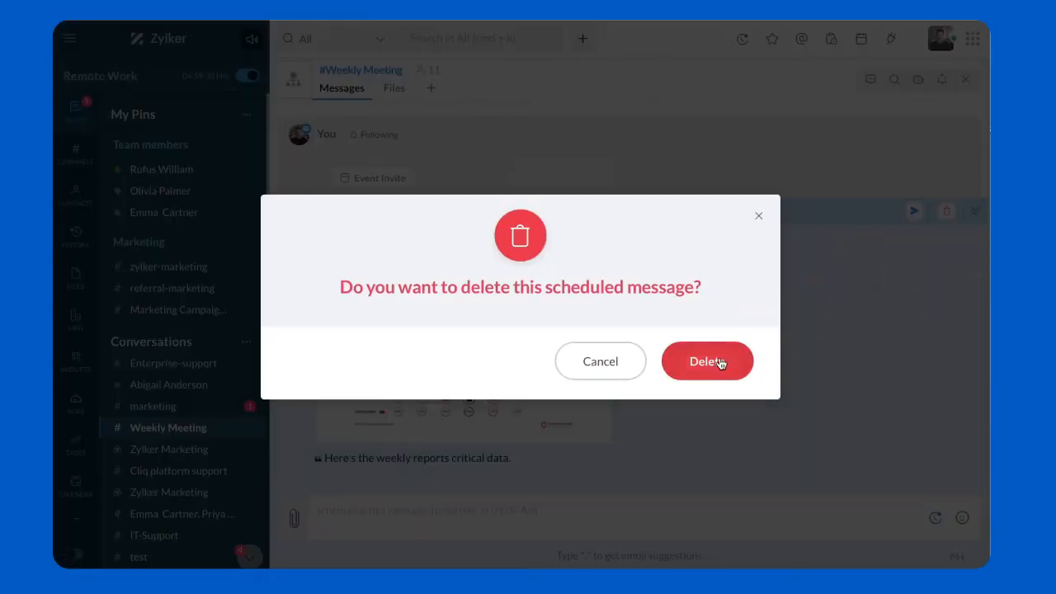